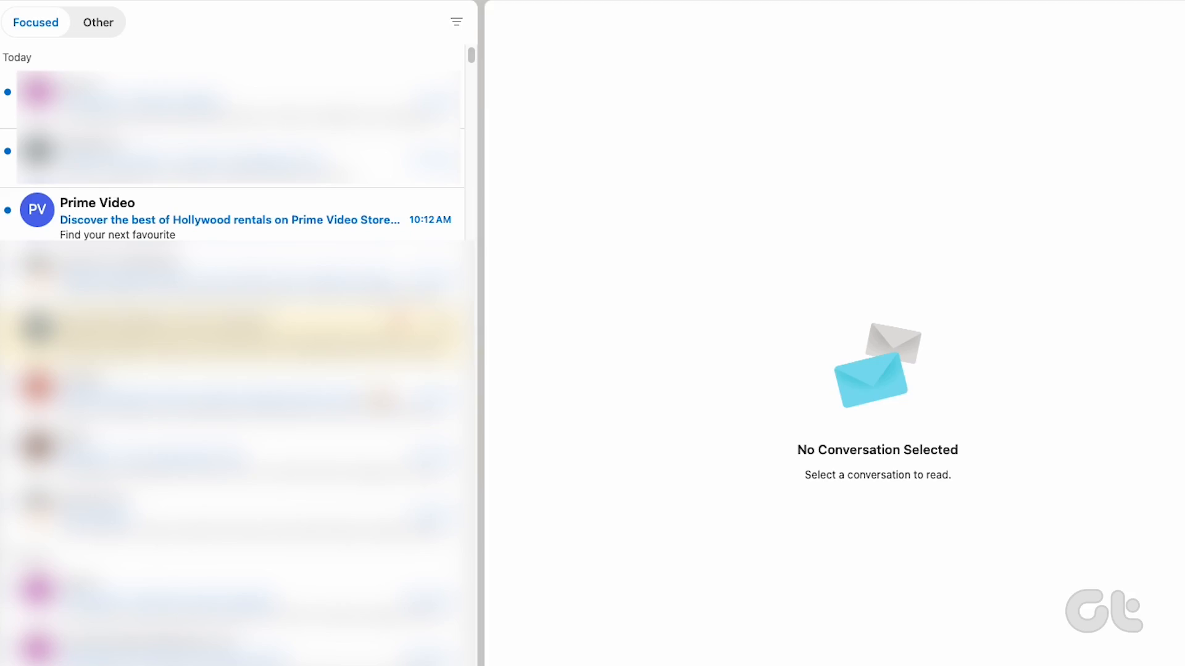
mouse_move(548, 245)
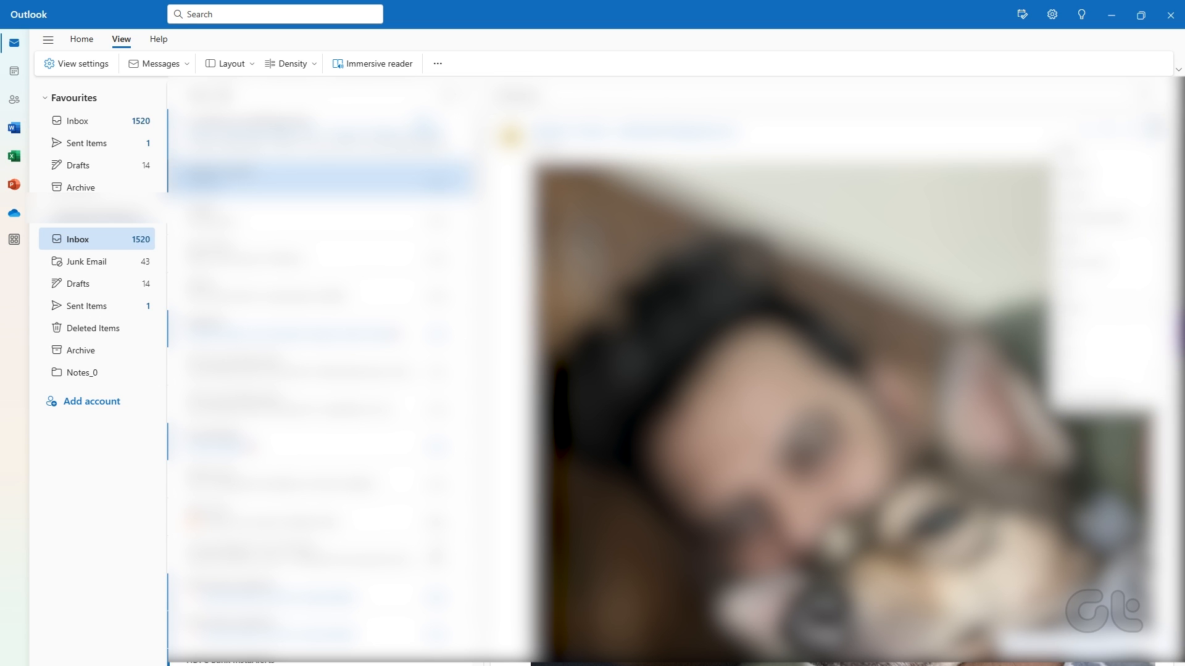
- Open Outlook's Settings from the title-bar gear and go to General
click(1050, 15)
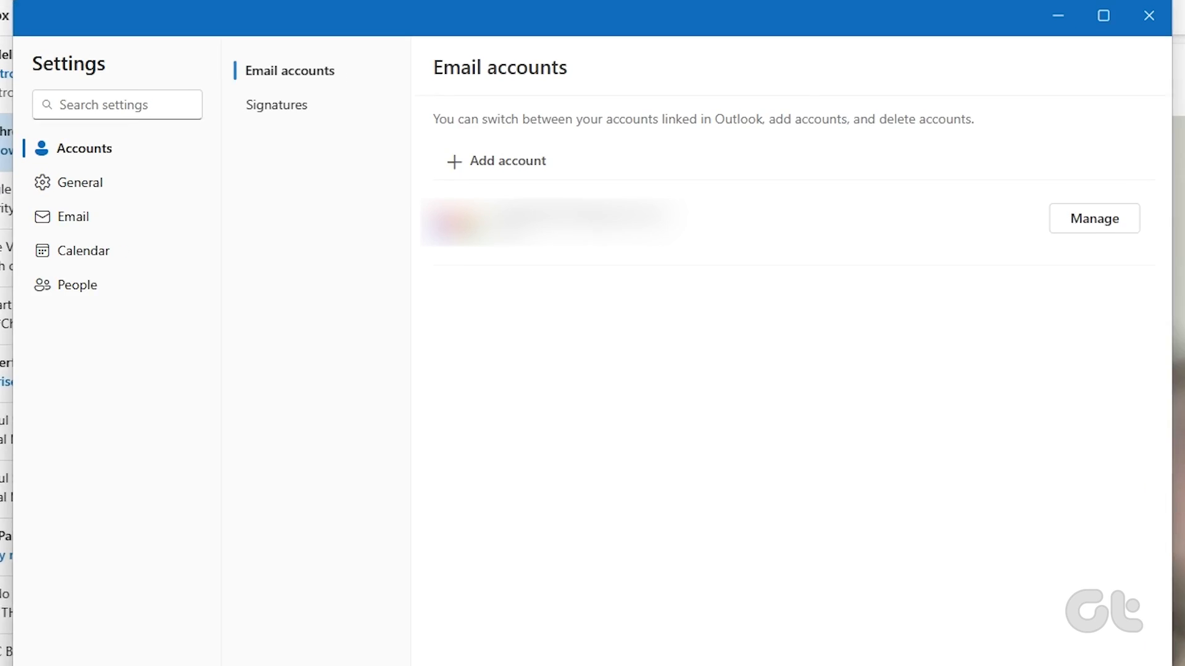
click(80, 182)
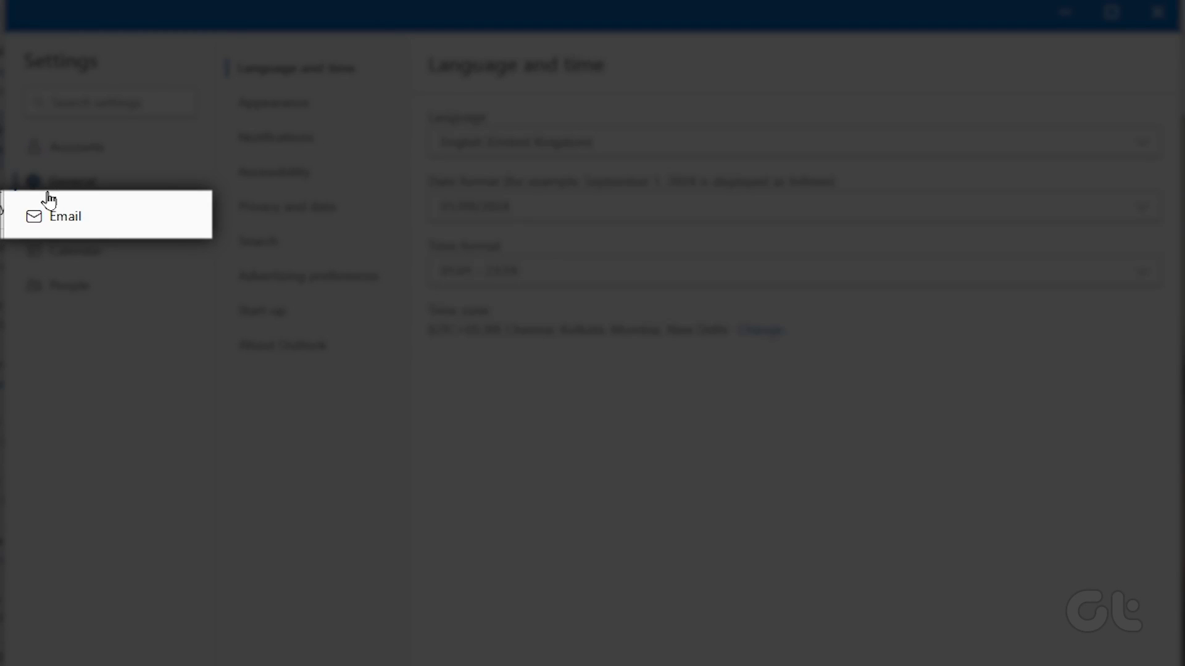
- Under Email > Layout, set inline attachment previews to 'Show attachments in message list'
click(65, 217)
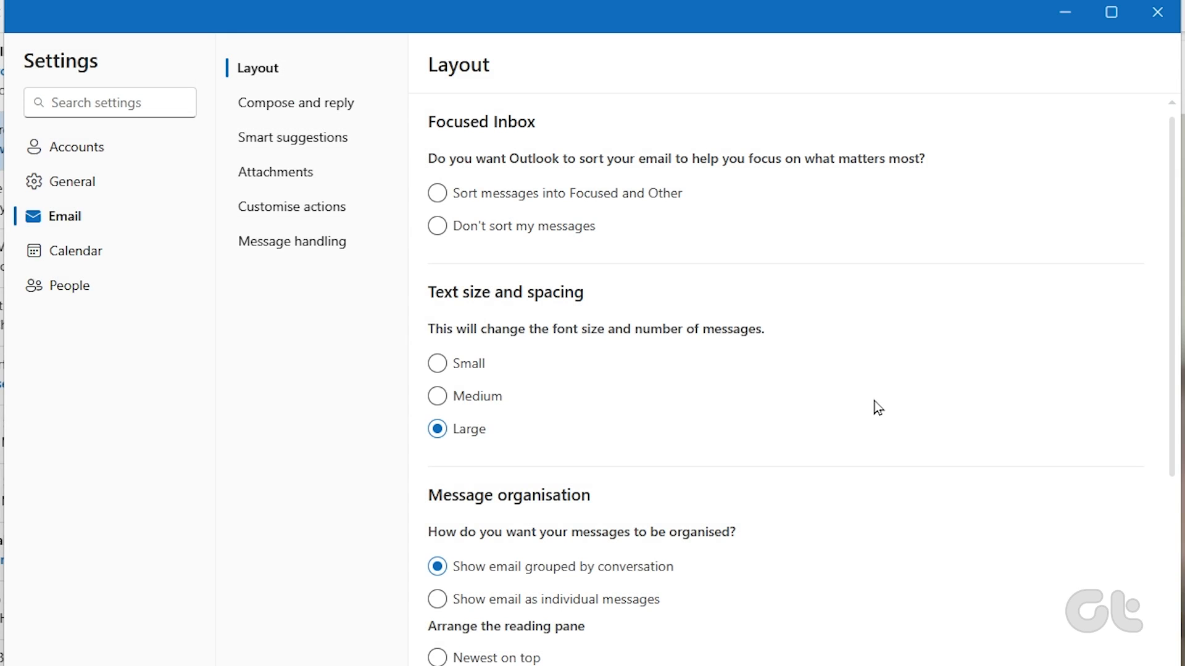
scroll(down, 3)
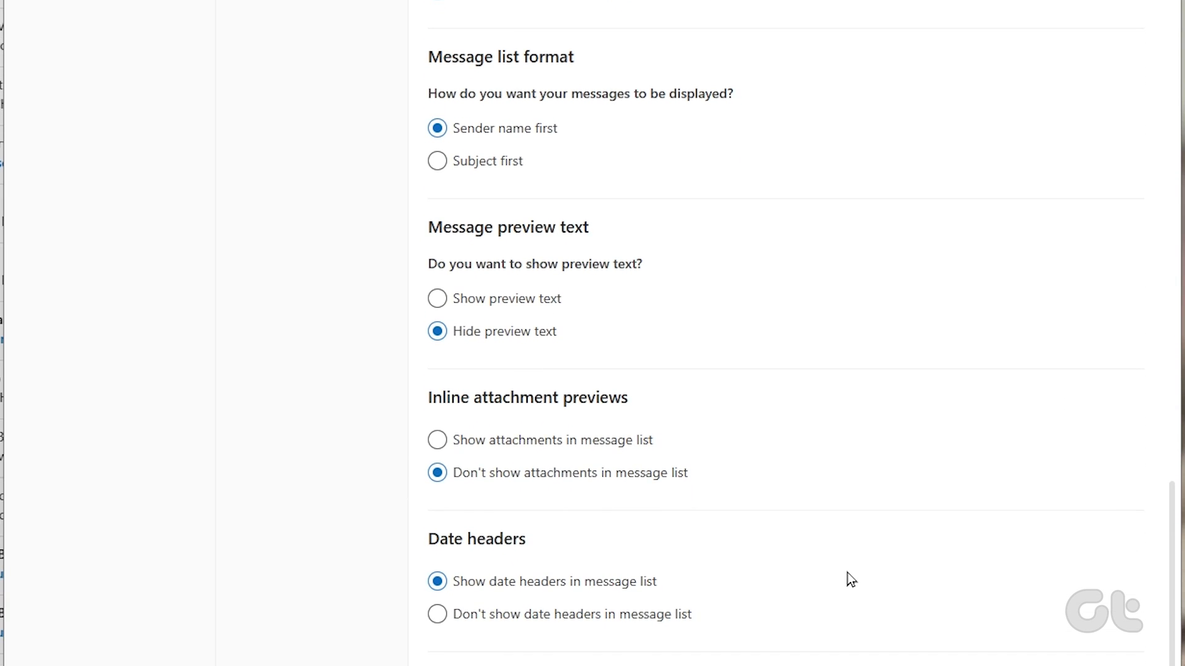
click(437, 440)
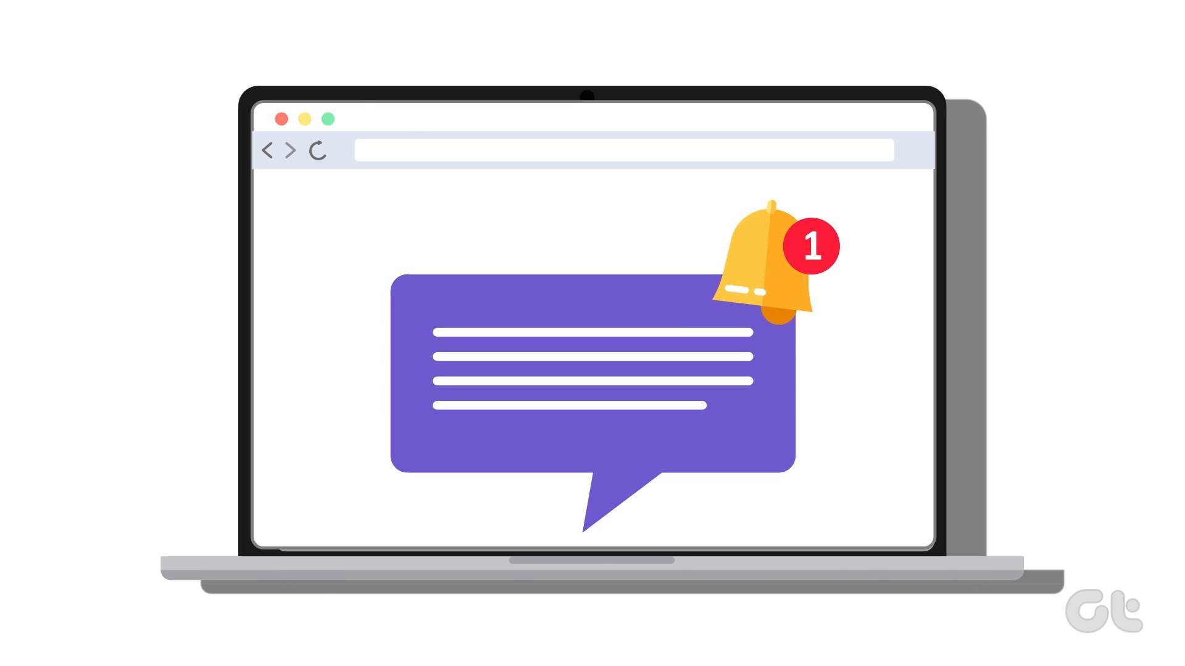
- Open the 'Microsoft Outlook' app menu in the Mac menu bar
click(325, 15)
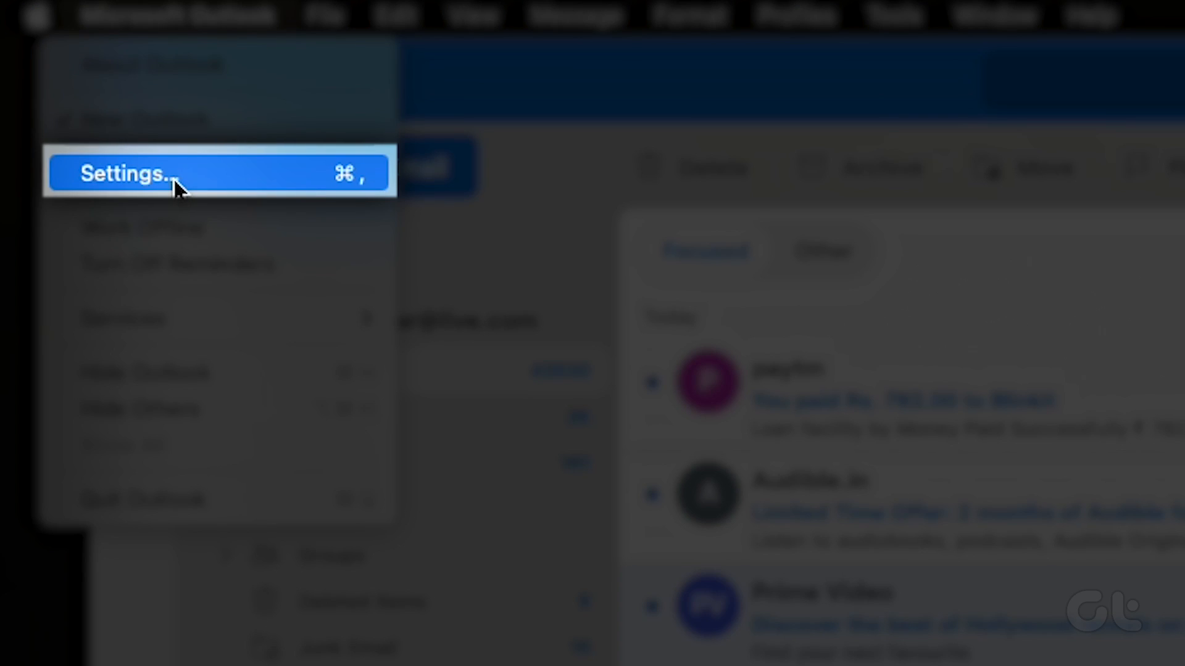
- In Settings > Reading, open the 'Download external images' choices to download automatically
click(151, 172)
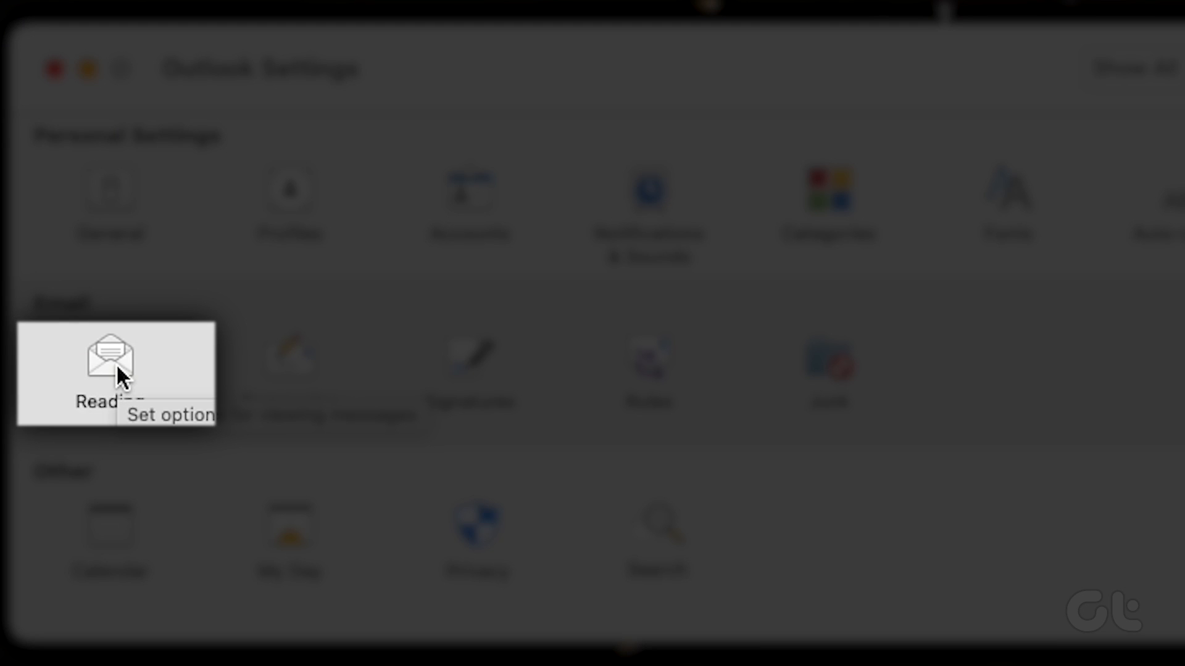
click(110, 356)
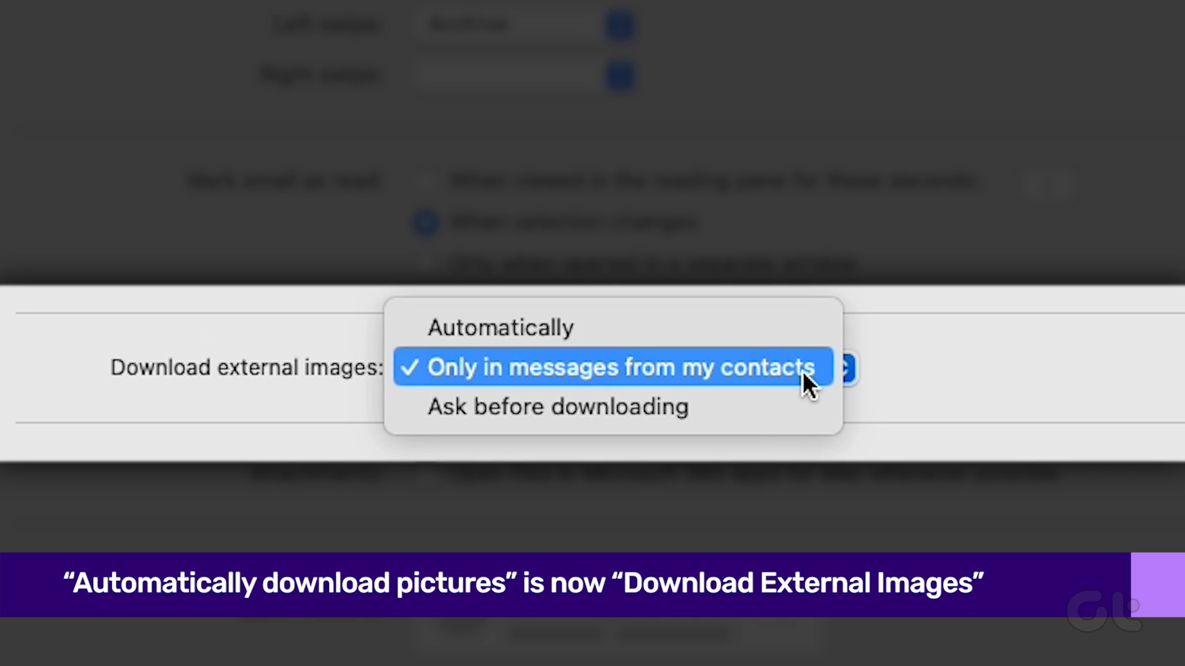
click(500, 327)
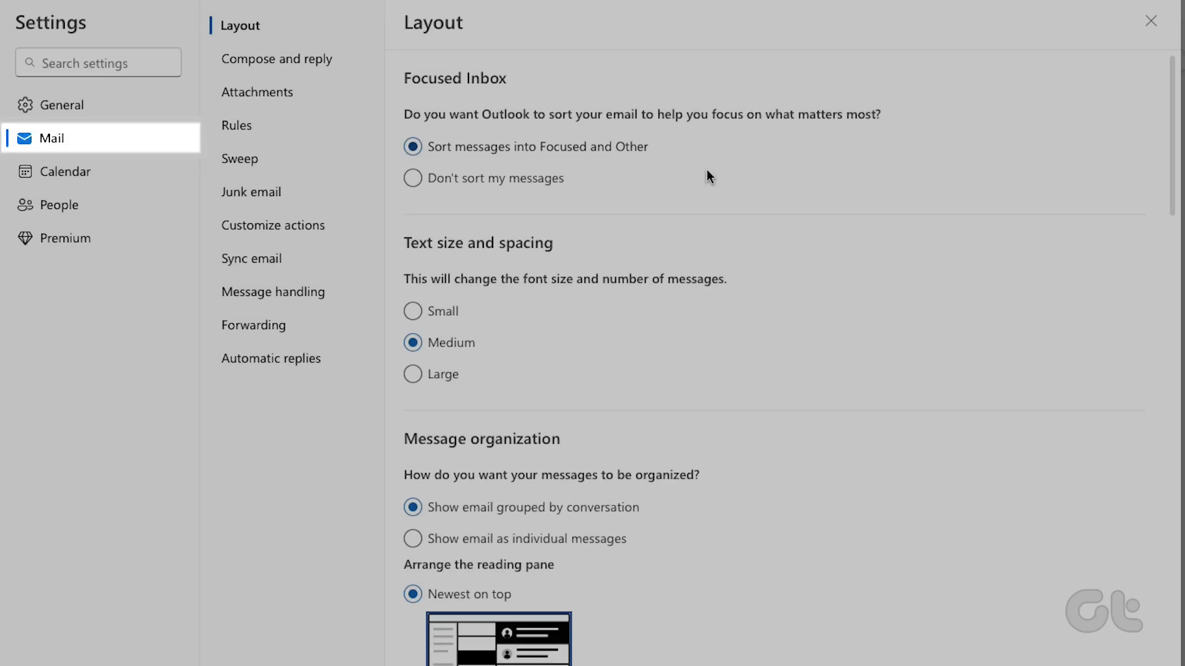
- Scroll the web Mail layout page down toward Inline attachment previews
scroll(down, 3)
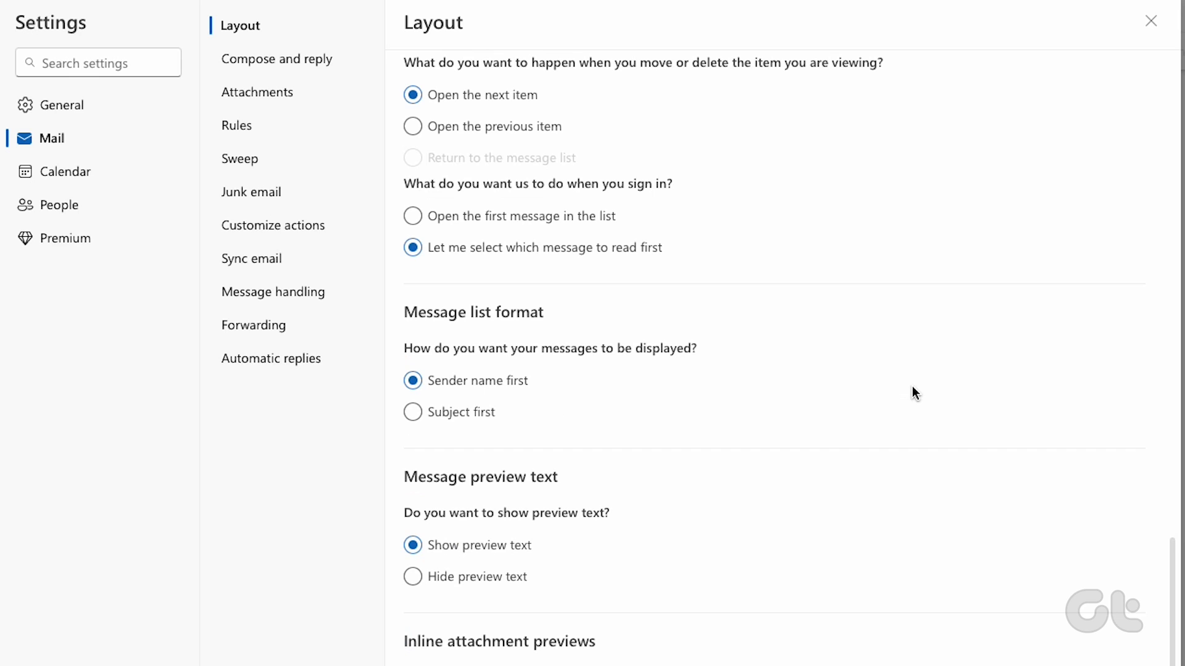